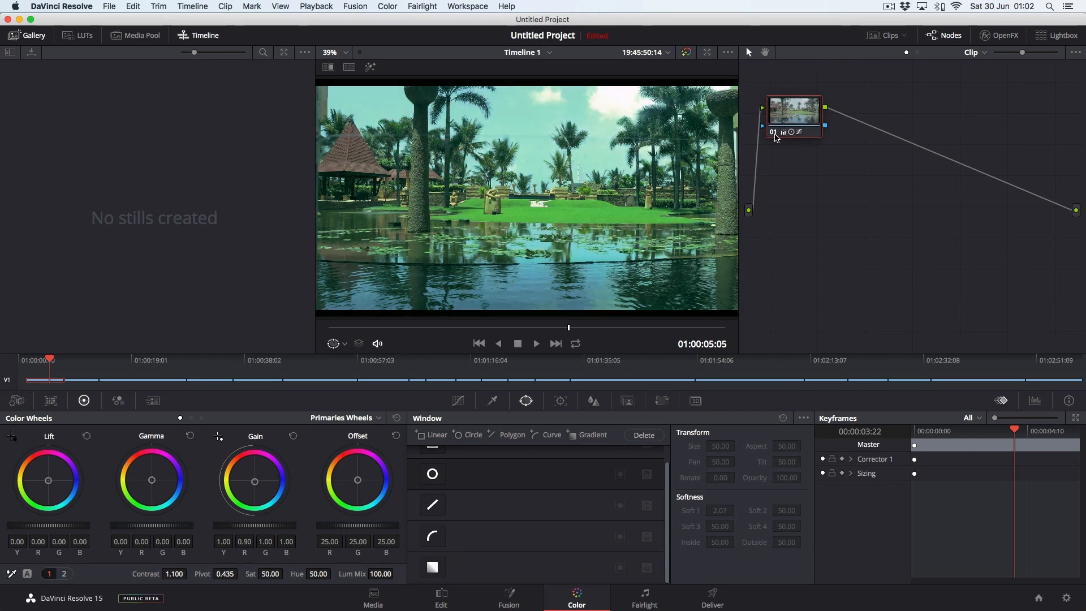
Step: Reveal the timeline clip thumbnail strip above the graded pool clip
click(885, 35)
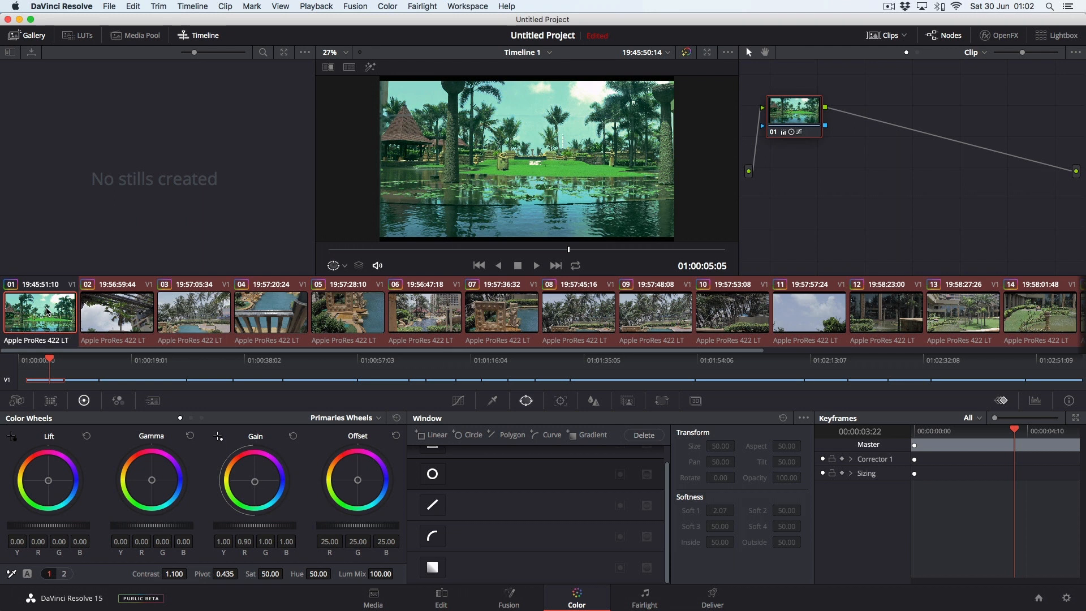
Step: Step through clips 02 onward, ending with clip 05, the stone statues, loaded for grading
click(116, 317)
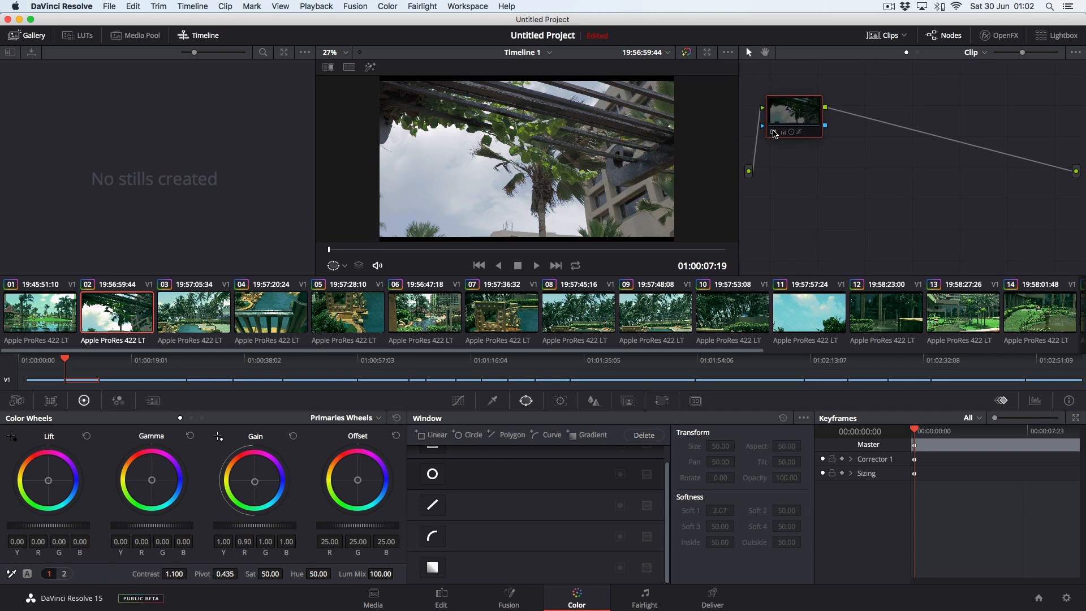
click(193, 314)
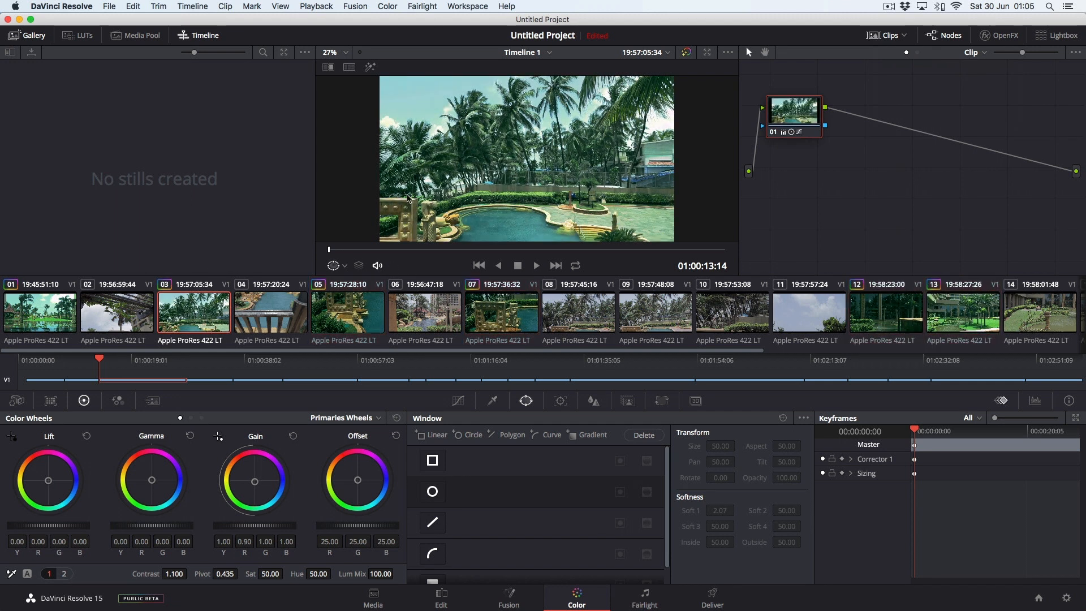
click(347, 317)
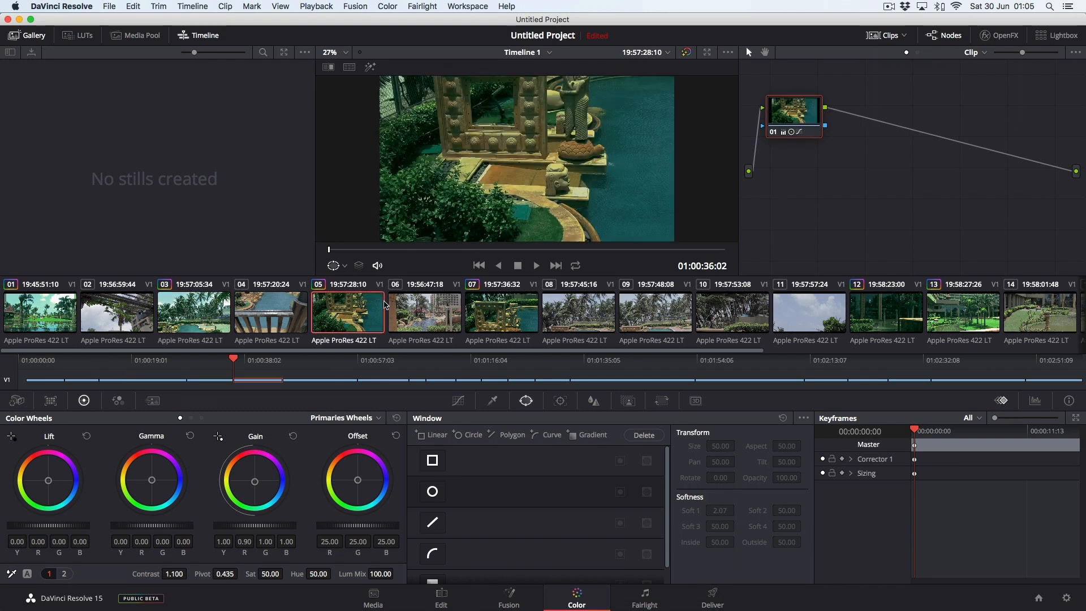